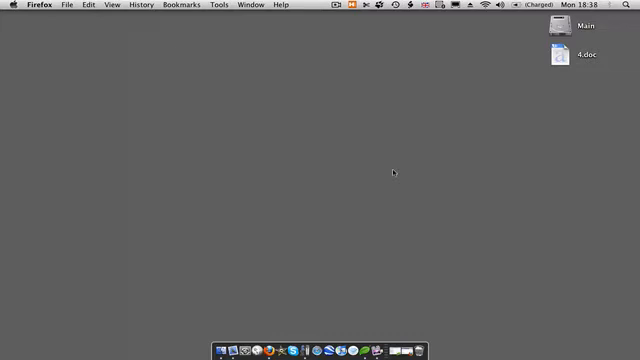
mouse_move(190, 311)
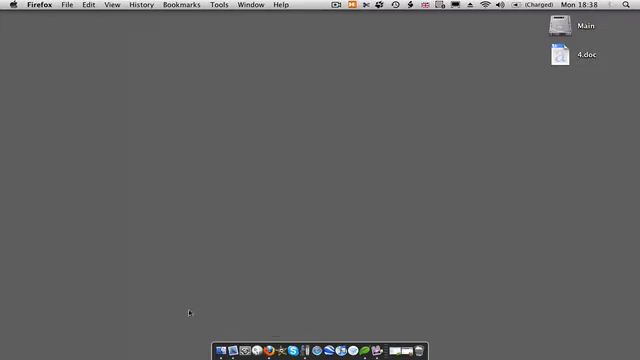
mouse_move(194, 311)
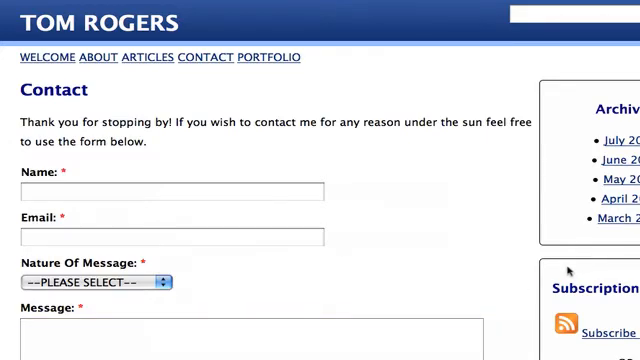
scroll(down, 3)
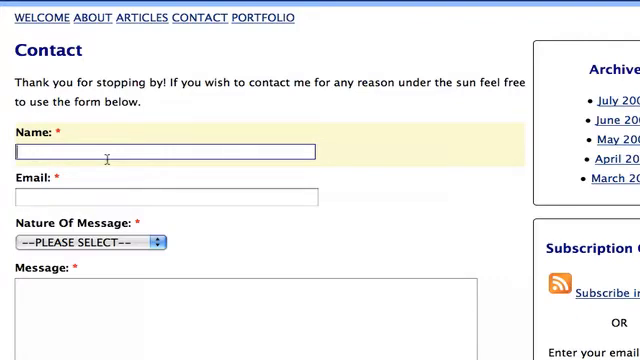
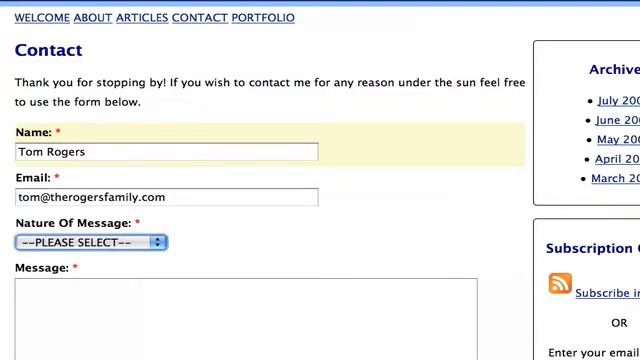
- Set Nature Of Message to Other and type a placeholder message
click(90, 242)
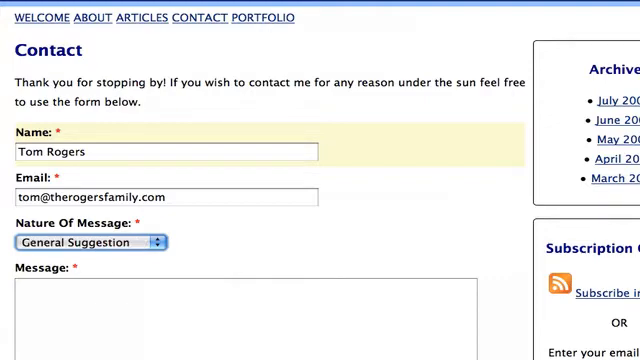
click(90, 242)
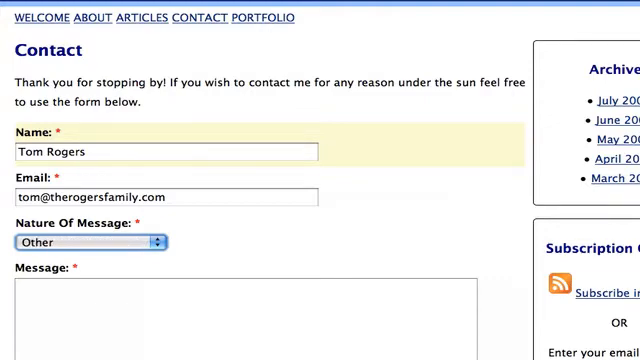
text(gcgc)
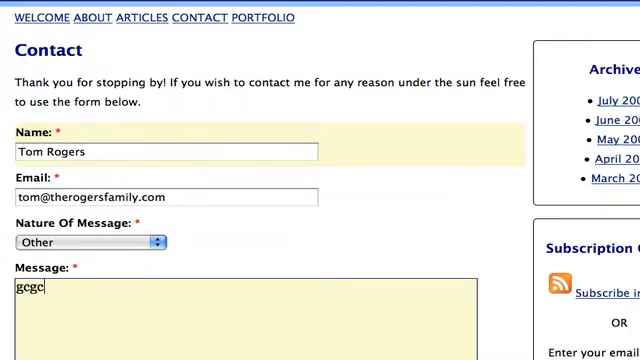
text(cgvccvc)
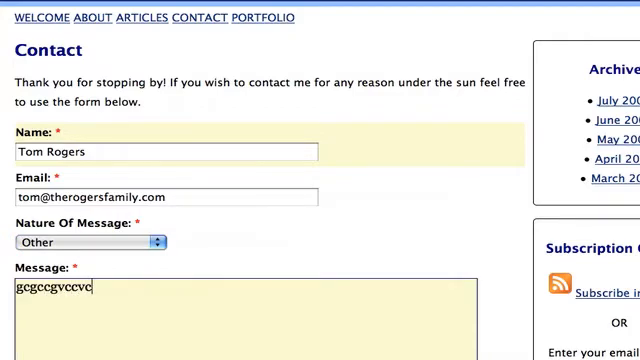
- Tick 'Save Name & Email' and send the contact message
scroll(down, 3)
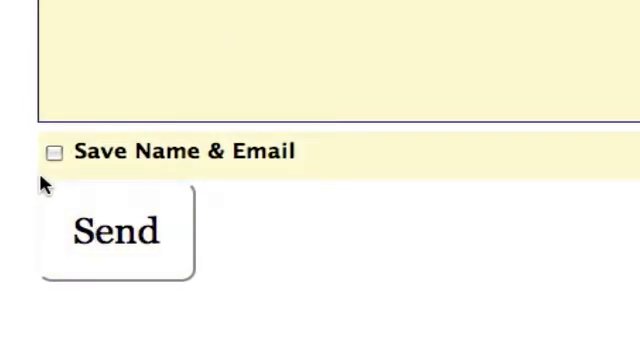
mouse_move(56, 165)
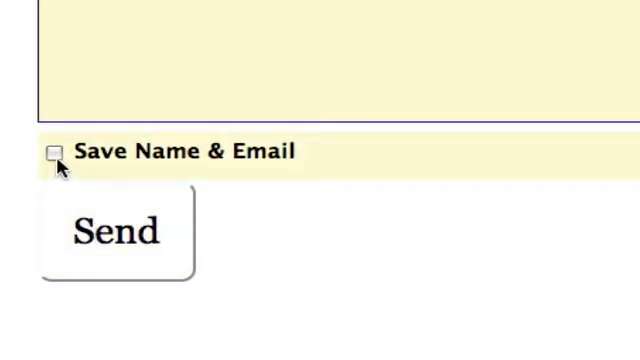
click(58, 153)
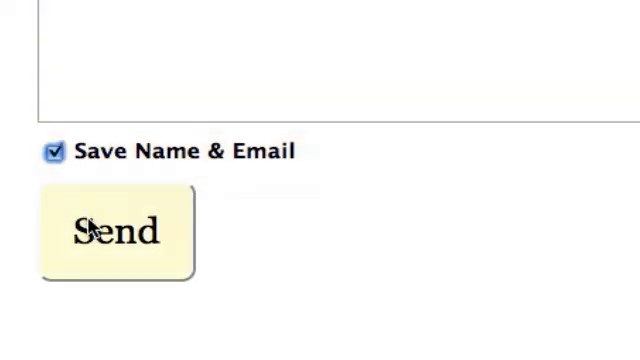
click(112, 231)
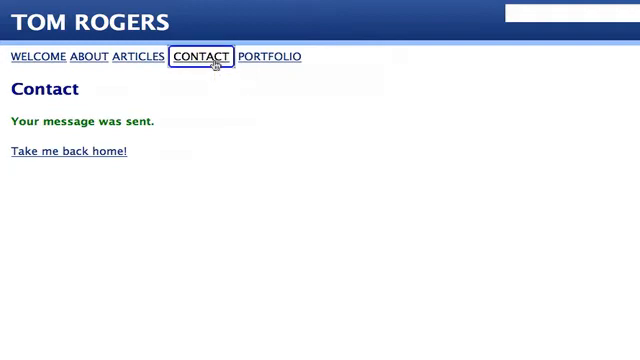
- Reopen the Contact page and scroll to see the prefilled name and email
click(200, 56)
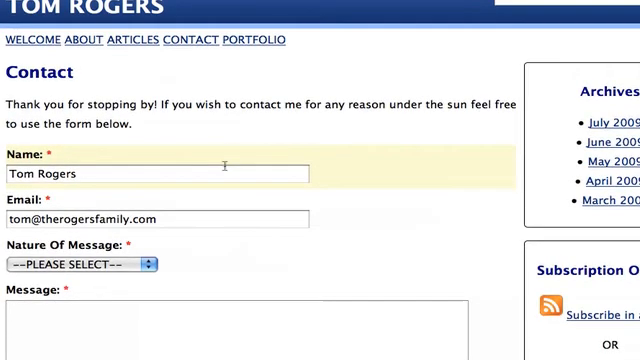
scroll(down, 3)
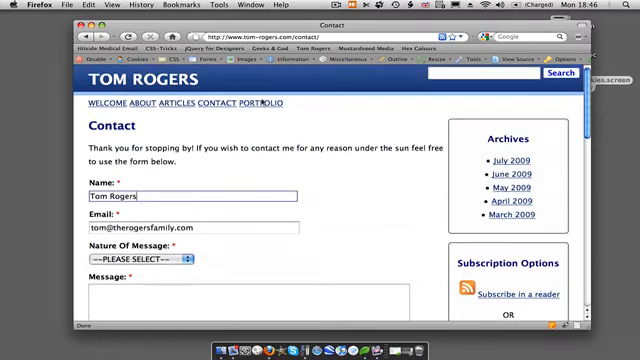
scroll(down, 3)
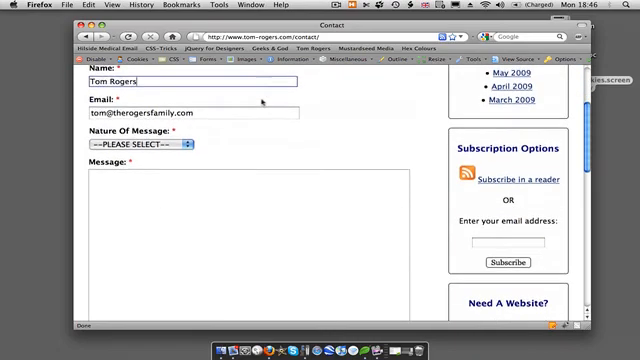
scroll(down, 3)
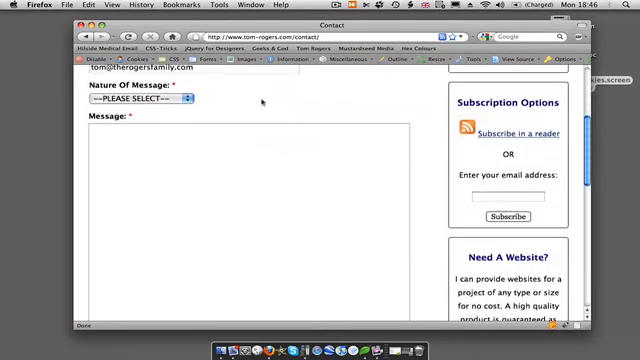
scroll(down, 3)
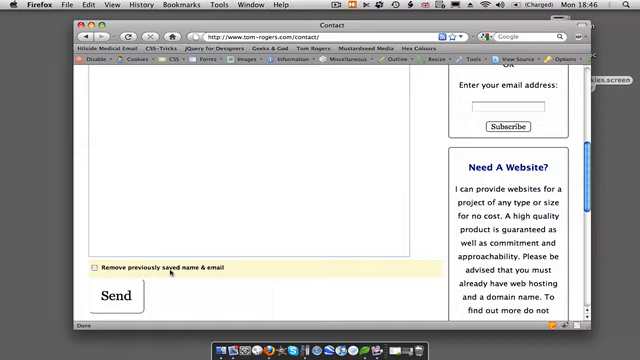
mouse_move(168, 278)
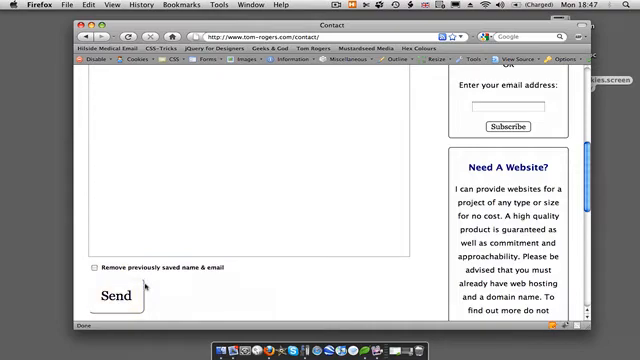
mouse_move(178, 290)
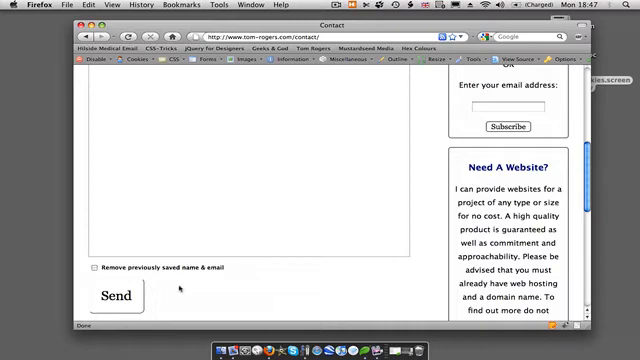
mouse_move(168, 293)
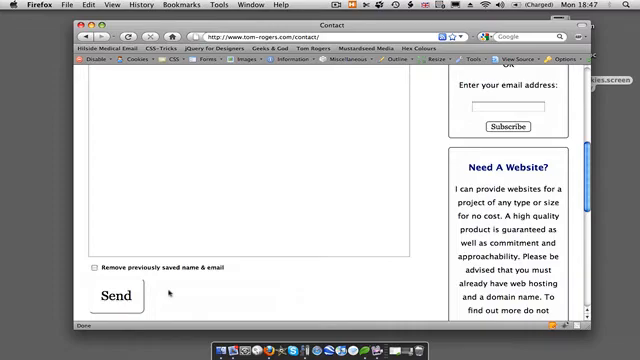
scroll(up, 3)
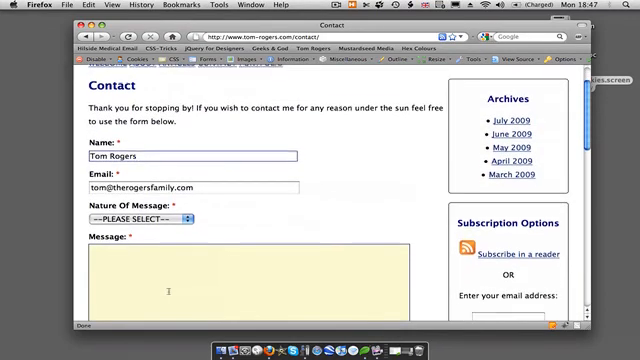
scroll(down, 3)
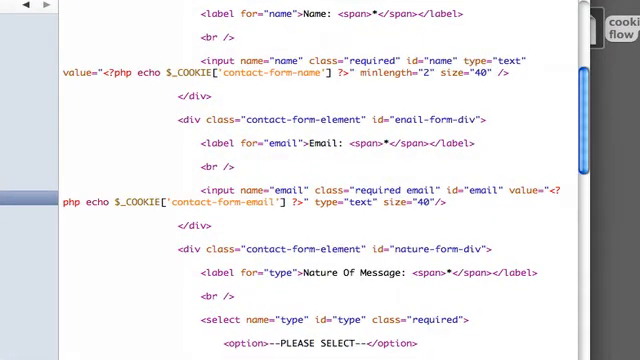
mouse_move(262, 153)
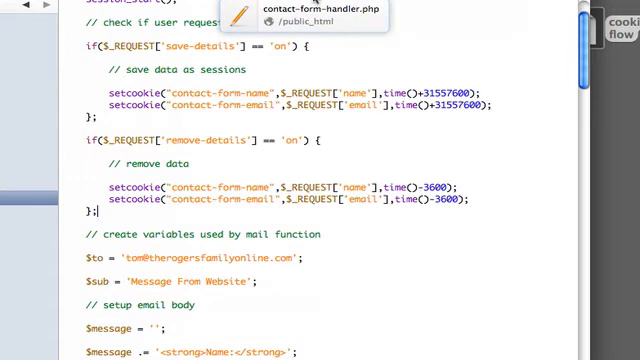
scroll(up, 3)
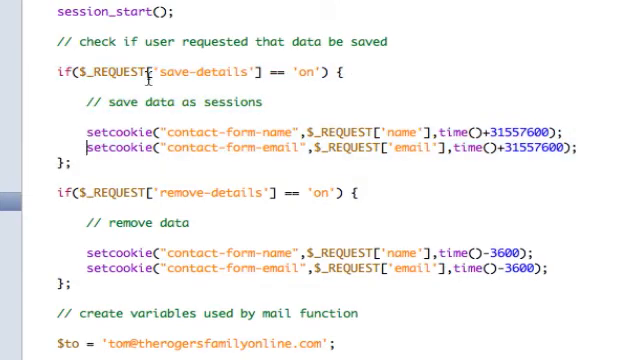
double_click(165, 73)
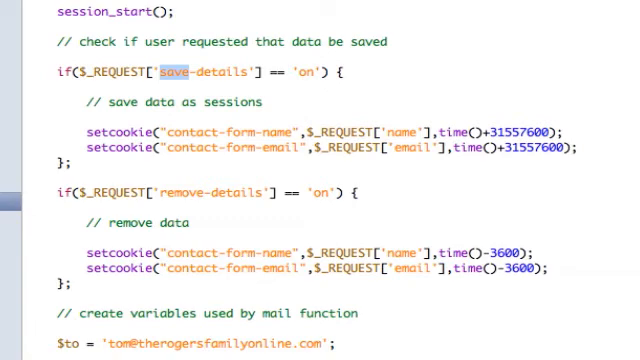
scroll(down, 3)
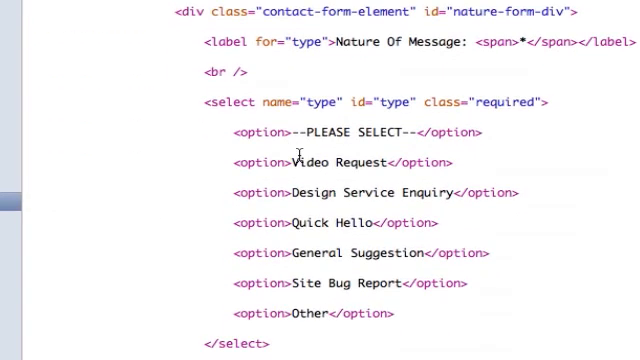
scroll(down, 3)
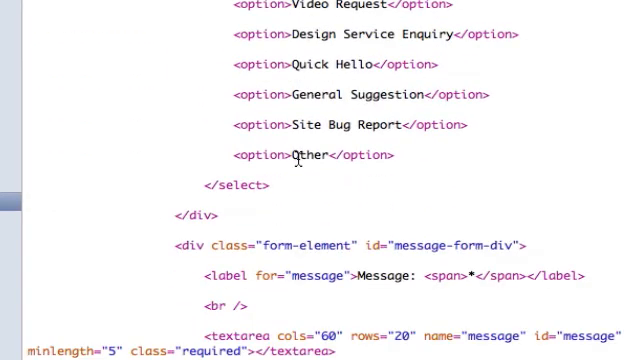
scroll(down, 3)
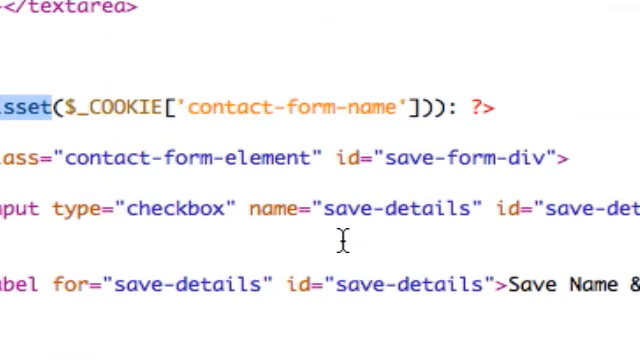
double_click(348, 208)
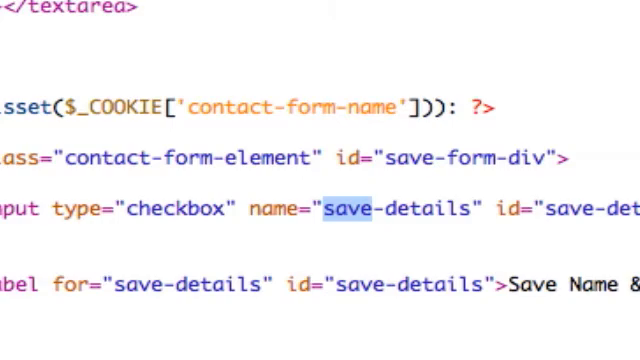
scroll(down, 3)
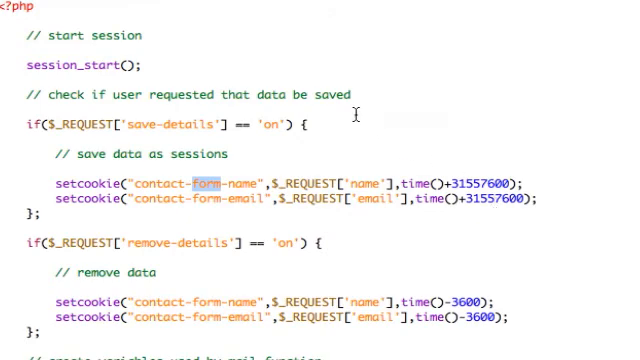
mouse_move(248, 19)
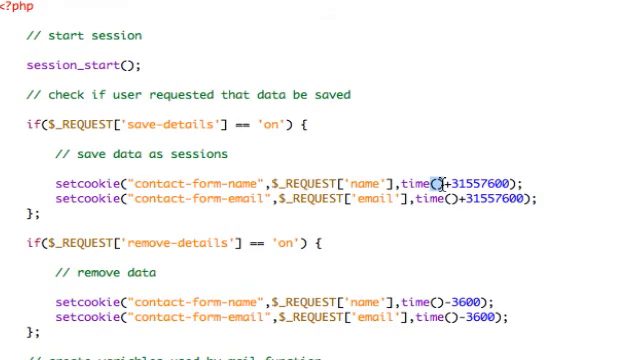
mouse_move(437, 181)
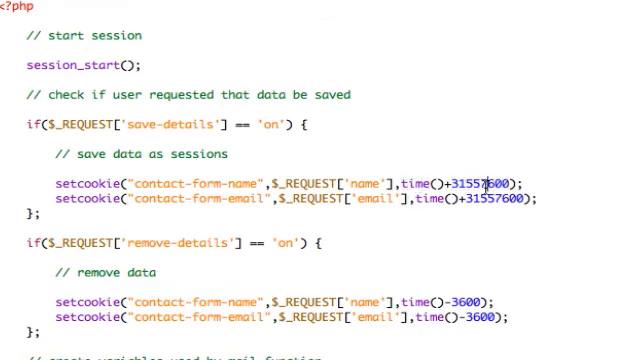
click(290, 183)
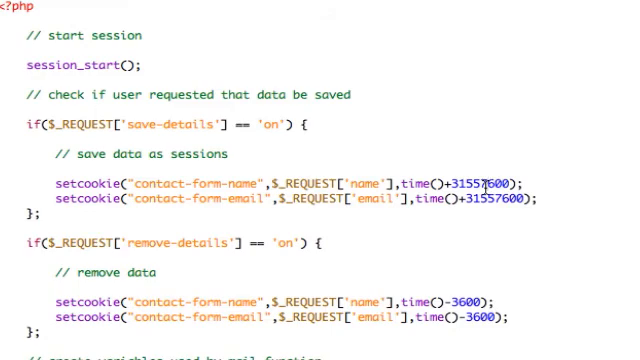
mouse_move(371, 113)
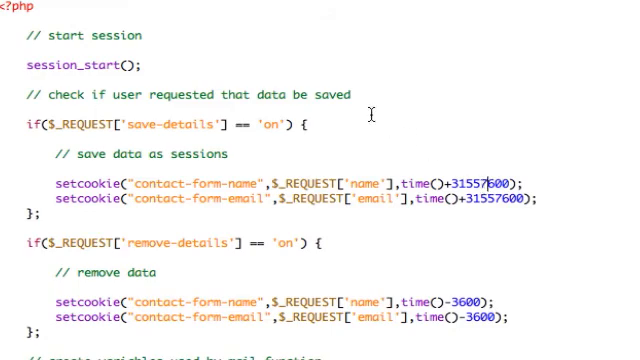
mouse_move(65, 203)
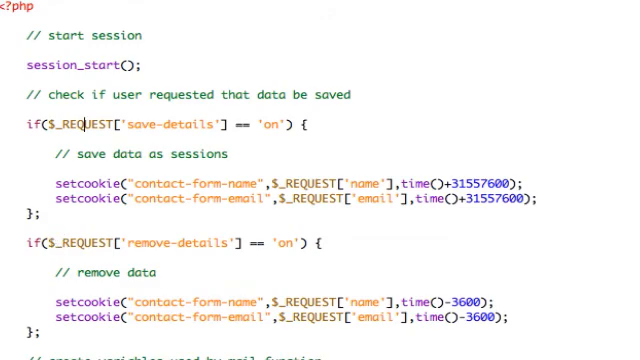
mouse_move(152, 243)
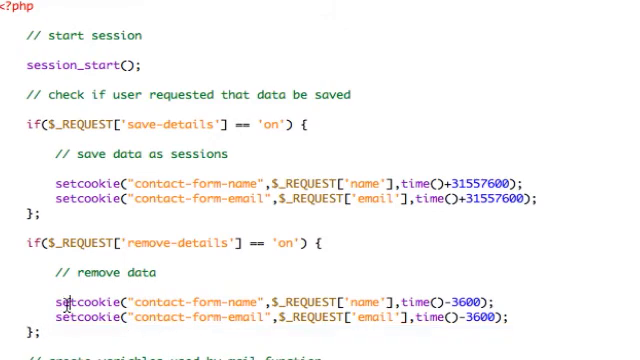
scroll(down, 3)
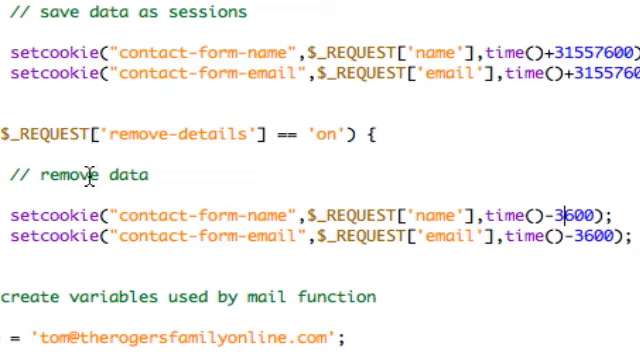
mouse_move(28, 248)
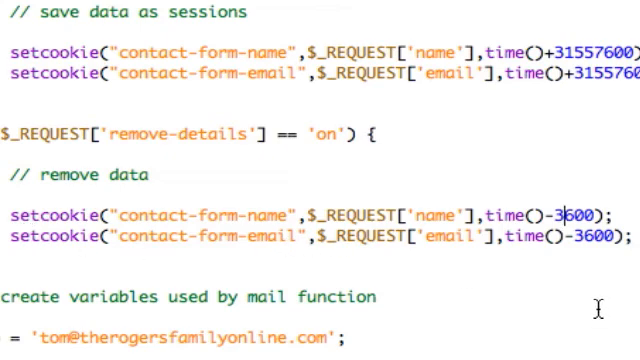
mouse_move(590, 215)
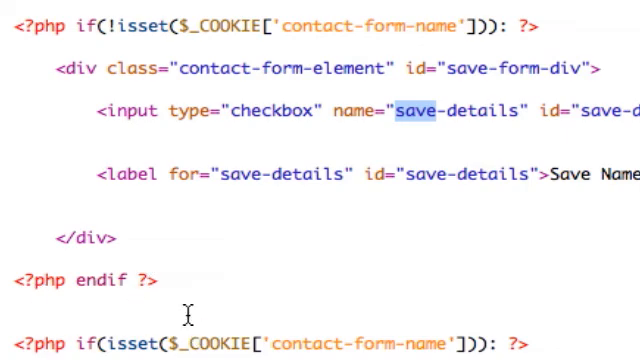
mouse_move(186, 295)
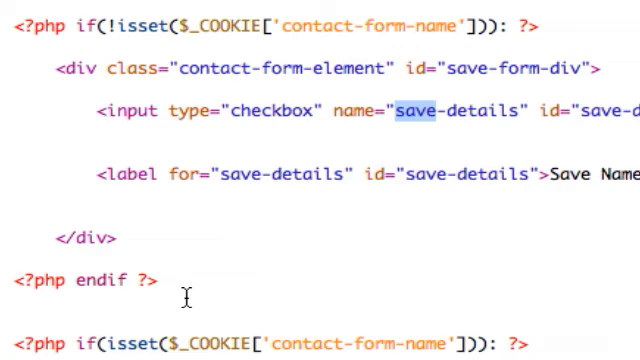
mouse_move(72, 57)
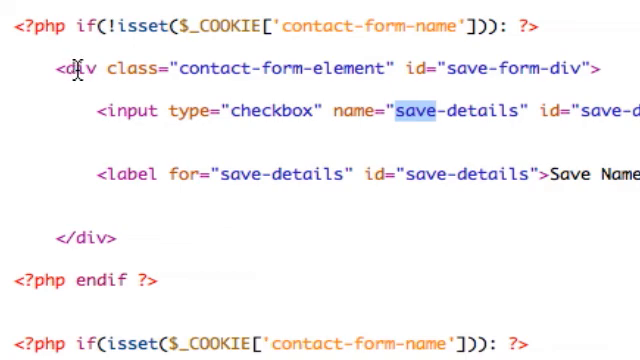
mouse_move(48, 64)
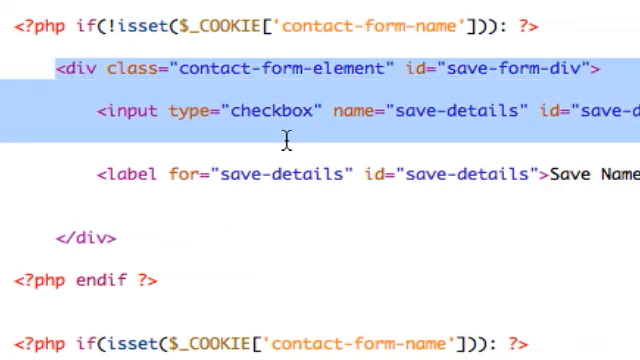
- Clear the markup selection and select COOKIE in the !isset contact-form-name condition
click(30, 26)
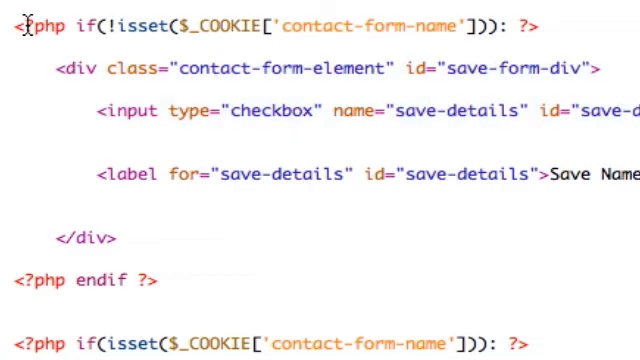
mouse_move(110, 18)
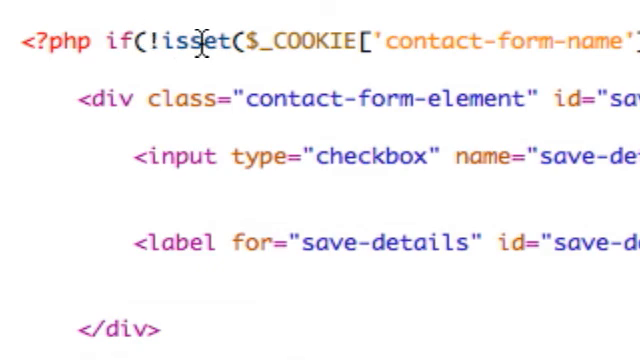
double_click(185, 41)
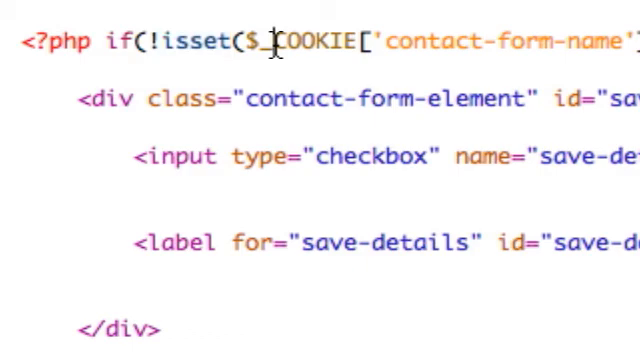
mouse_move(318, 181)
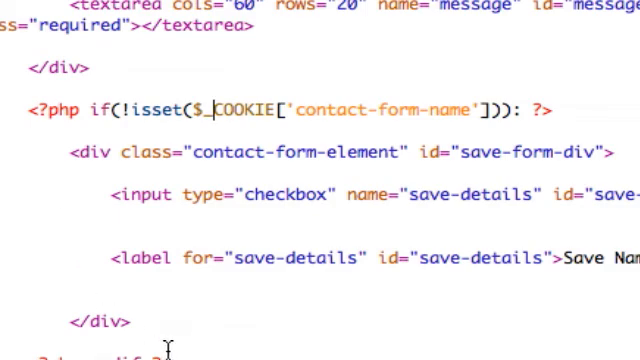
mouse_move(213, 110)
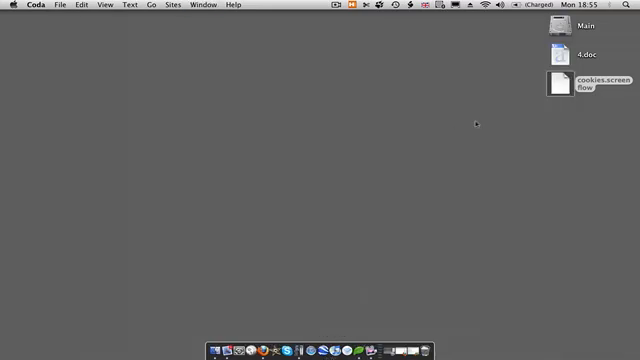
mouse_move(607, 144)
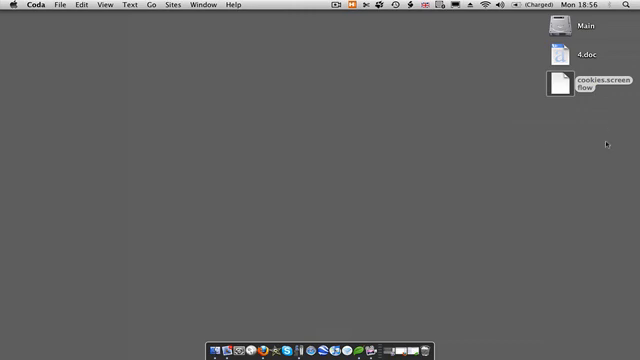
- Click the empty desktop to bring Finder in front of Coda
click(555, 83)
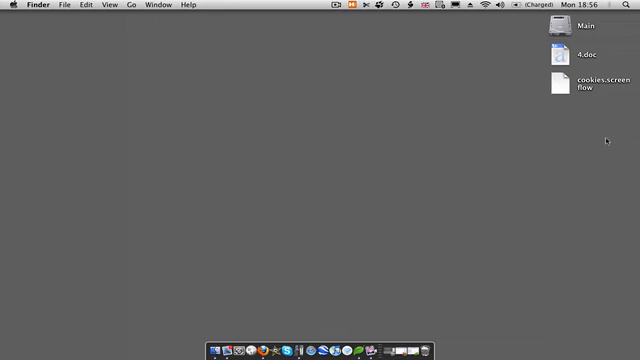
mouse_move(399, 347)
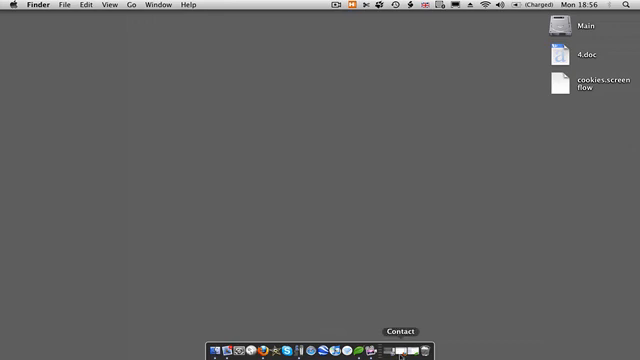